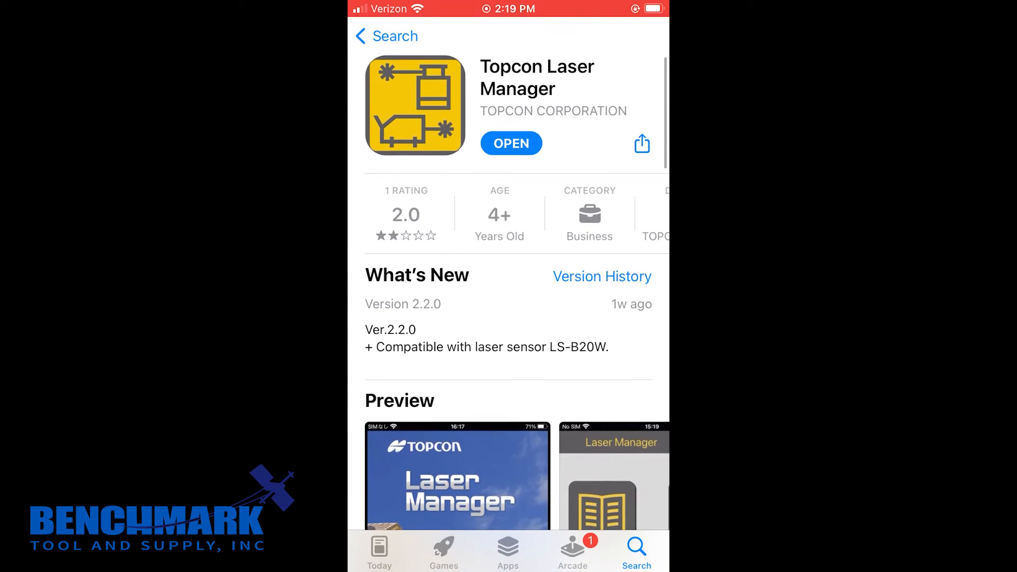
Launch Topcon Laser Manager from its App Store page.
{"action": "left_click", "coordinate": [511, 143]}
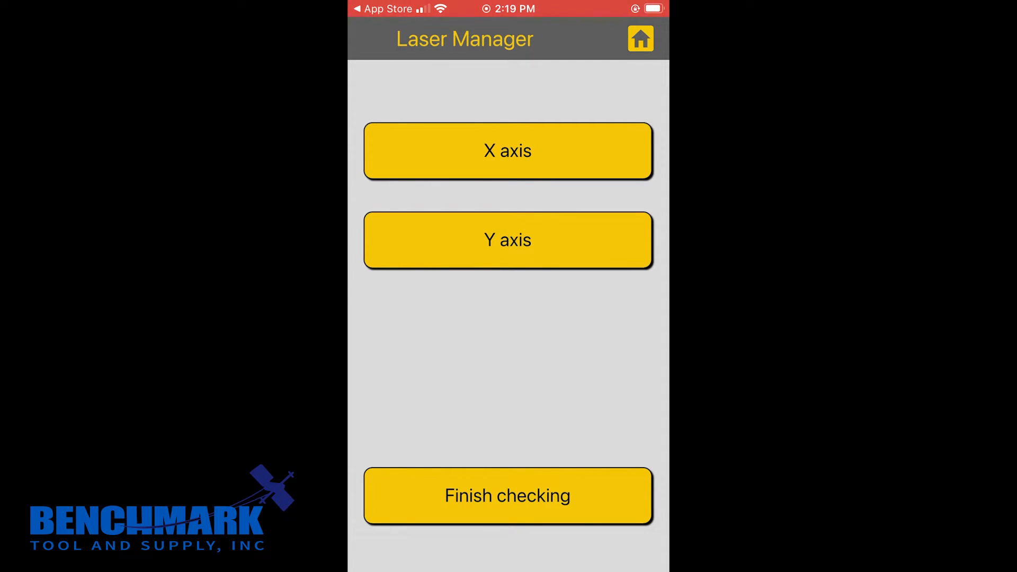
Finish the X/Y sensor axis check and start laser remote control.
{"action": "left_click", "coordinate": [641, 38]}
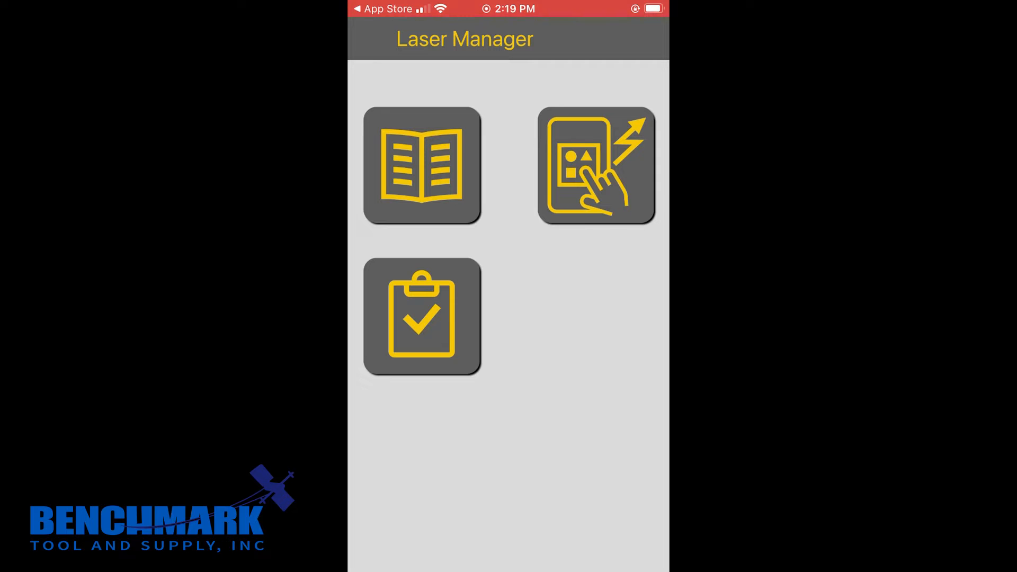
{"action": "left_click", "coordinate": [596, 166]}
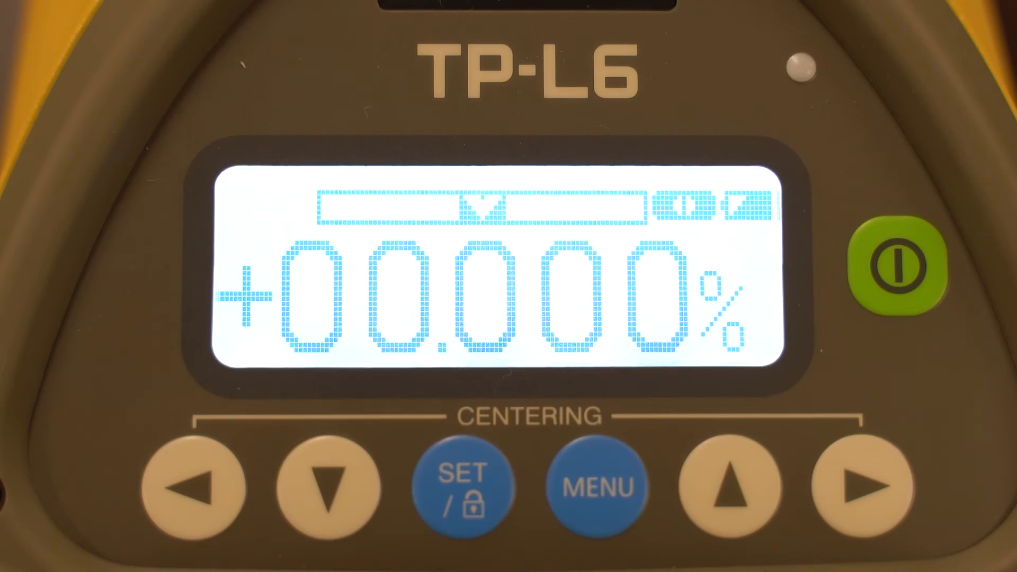
Pair with the TP-L6 pipe laser from the device list.
{"action": "left_click", "coordinate": [594, 486]}
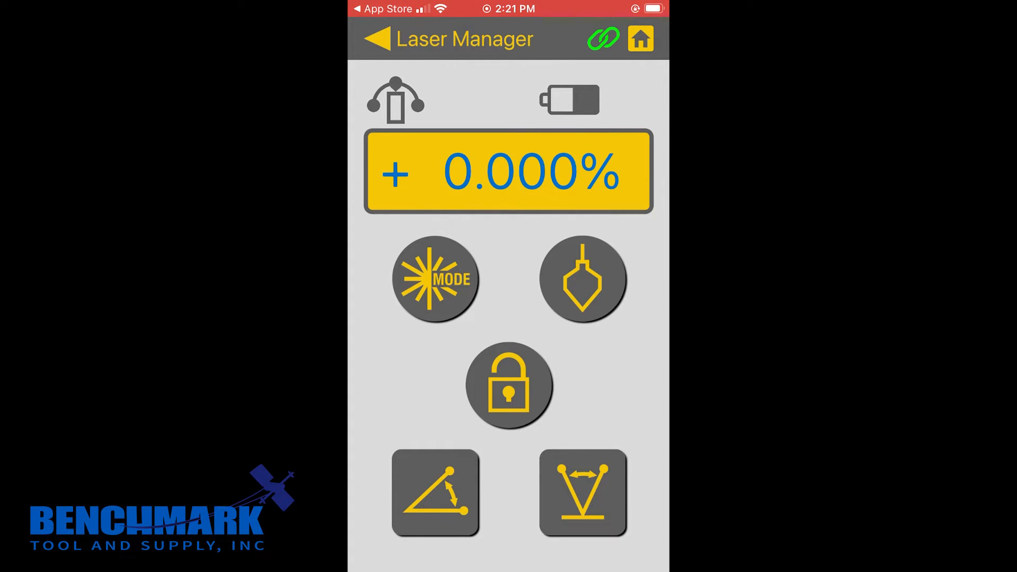
Bring up the grade-entry screen accepting -15.000 to 40.000%.
{"action": "left_click", "coordinate": [436, 281]}
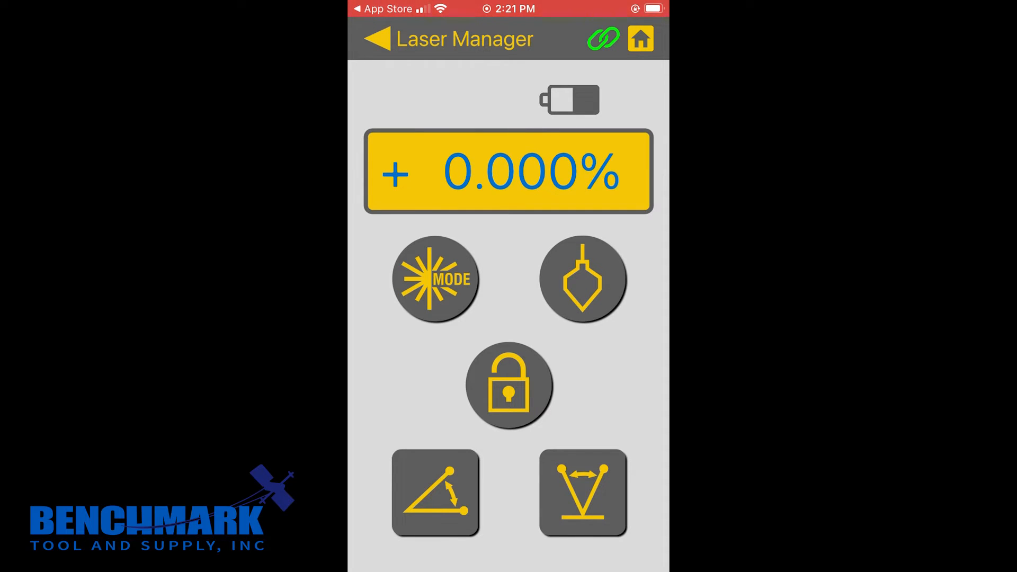
{"action": "left_click", "coordinate": [508, 384]}
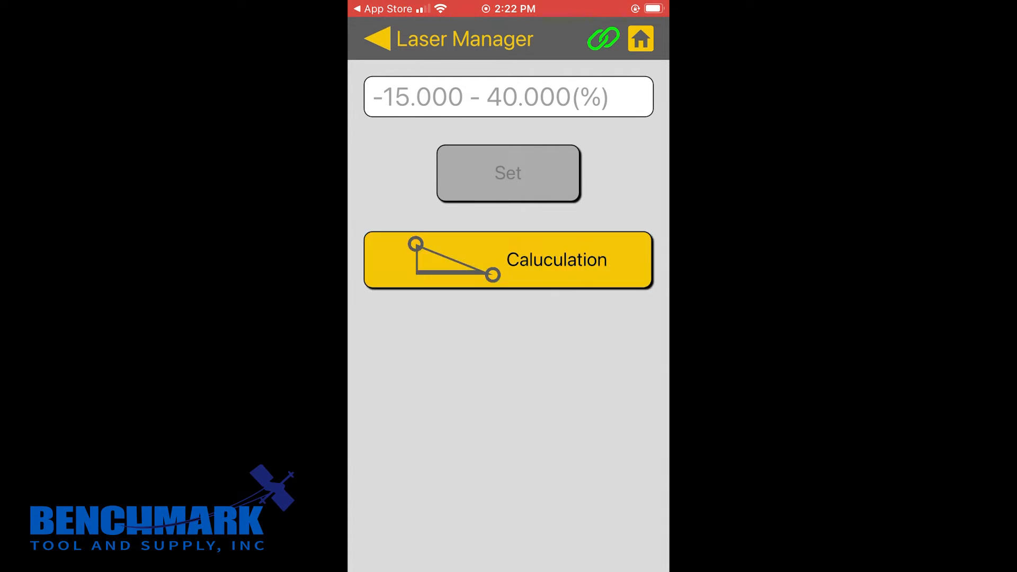
Calculate a 0.250% slope from 1 ft and 2 ft elevations over 400 ft, and apply it.
{"action": "left_click", "coordinate": [508, 260]}
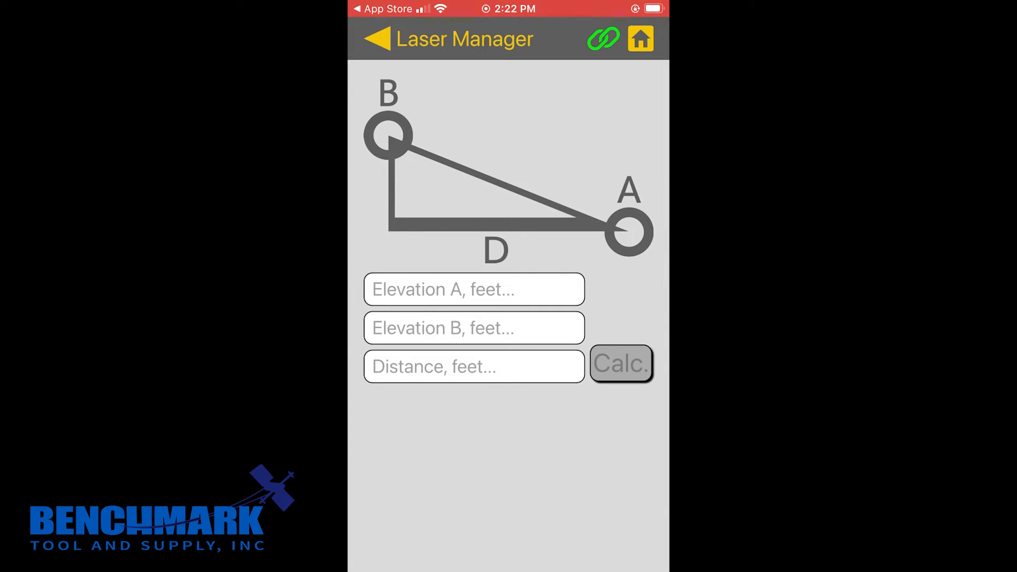
{"action": "left_click", "coordinate": [473, 289]}
{"action": "type", "text": "1"}
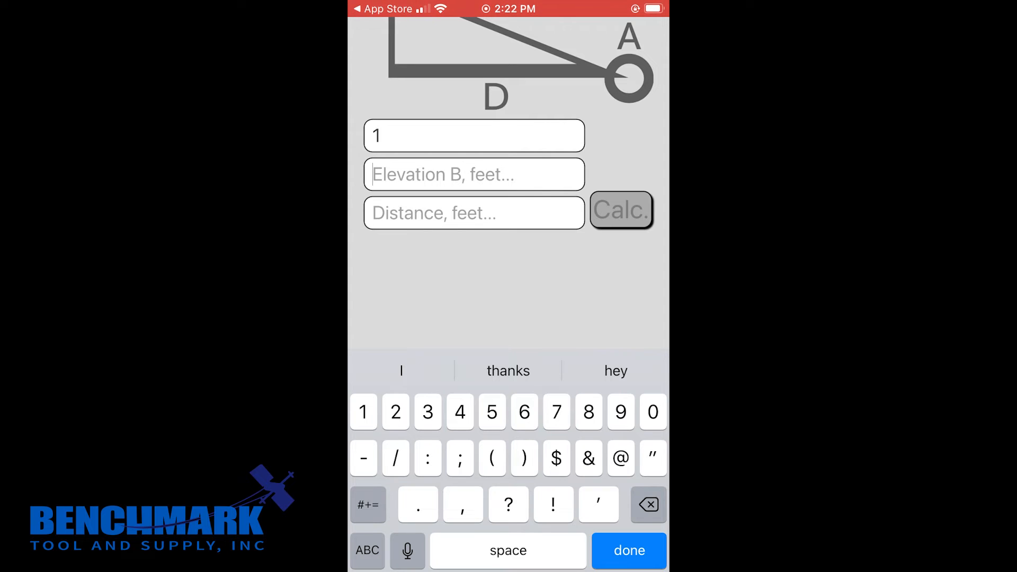
{"action": "type", "text": "3"}
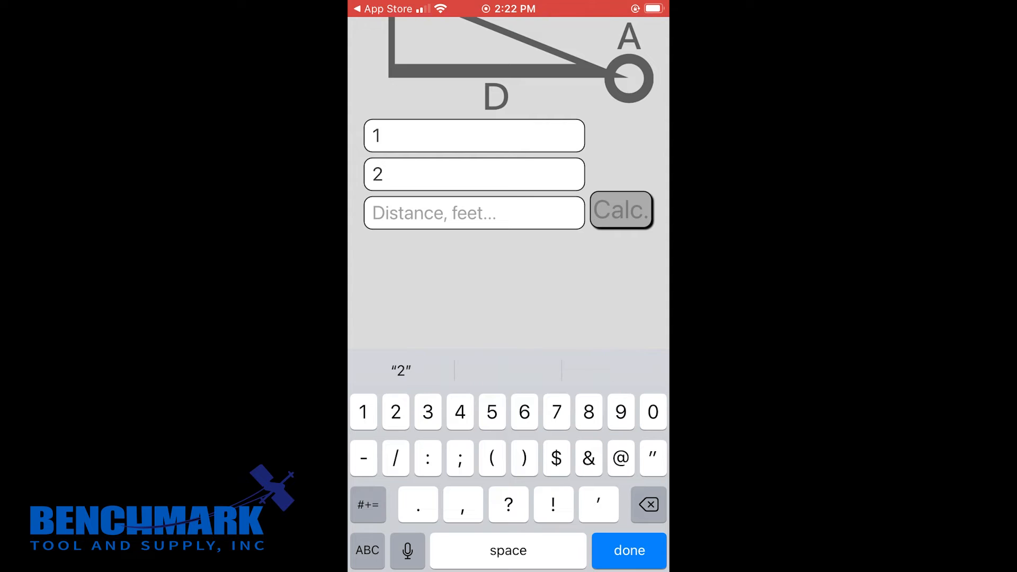
{"action": "left_click", "coordinate": [460, 412]}
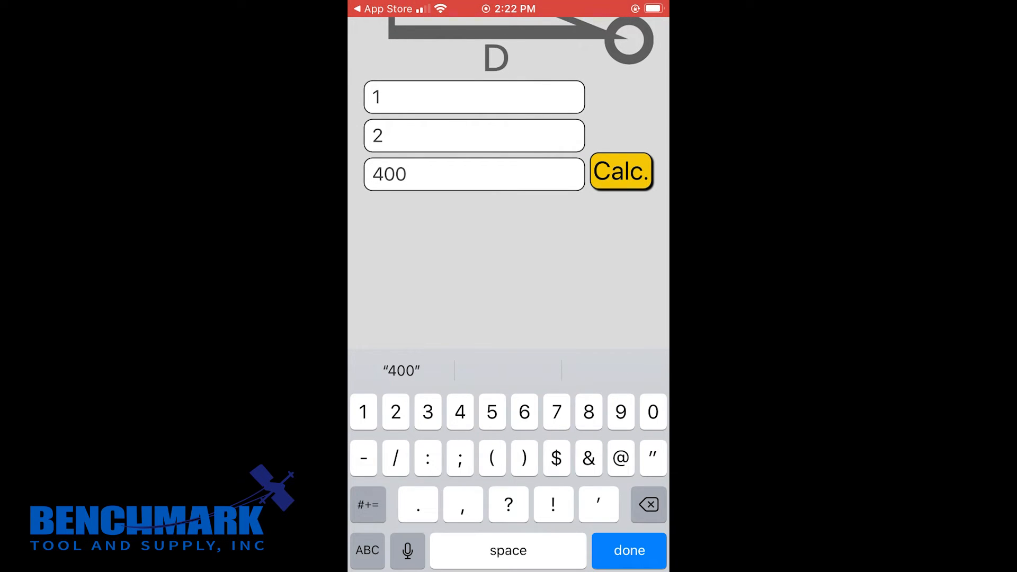
{"action": "left_click", "coordinate": [621, 170]}
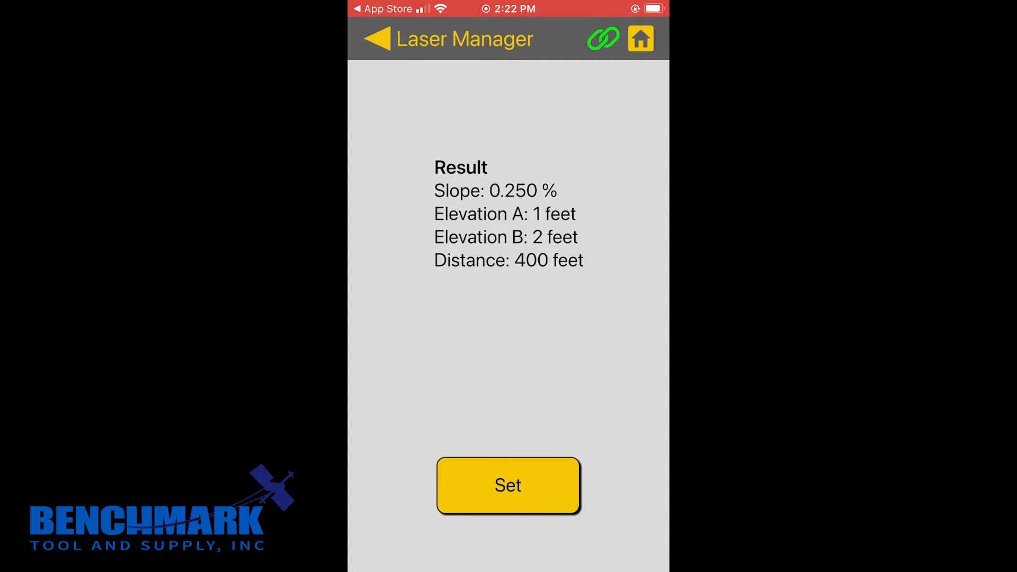
{"action": "left_click", "coordinate": [509, 485]}
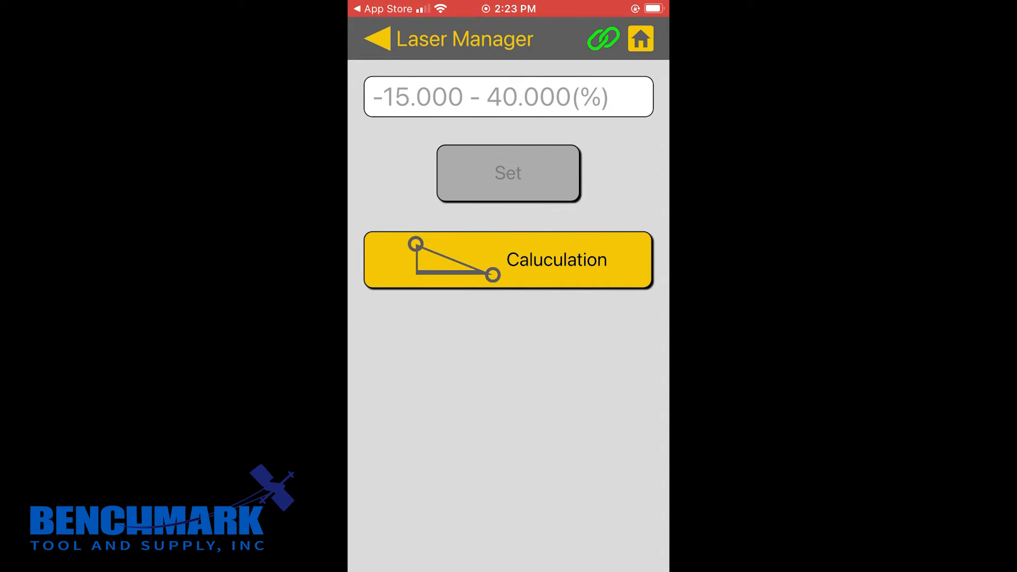
Enter a -.25 grade and apply it to the laser.
{"action": "left_click", "coordinate": [508, 96]}
{"action": "type", "text": "-.25"}
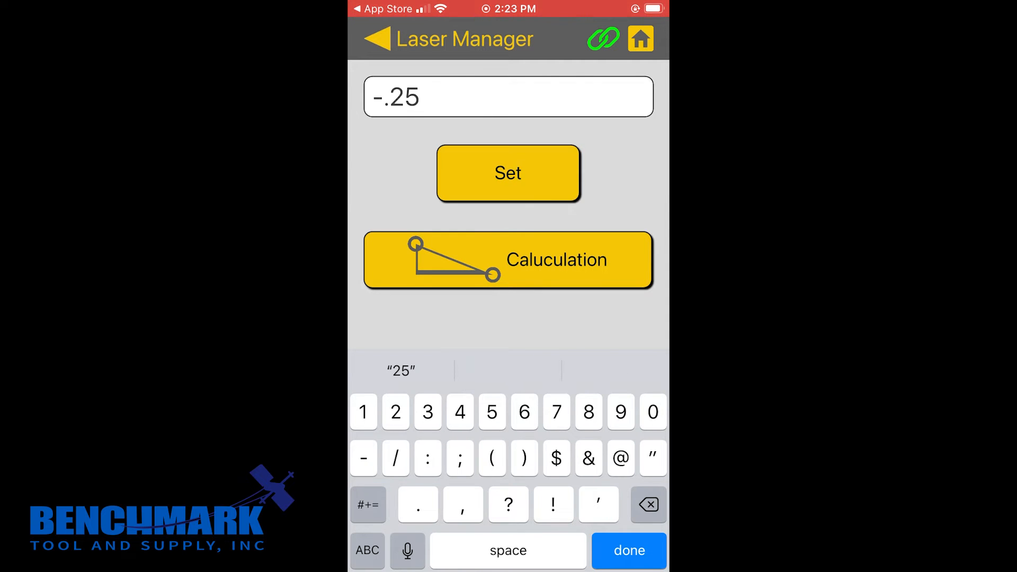
{"action": "left_click", "coordinate": [508, 173]}
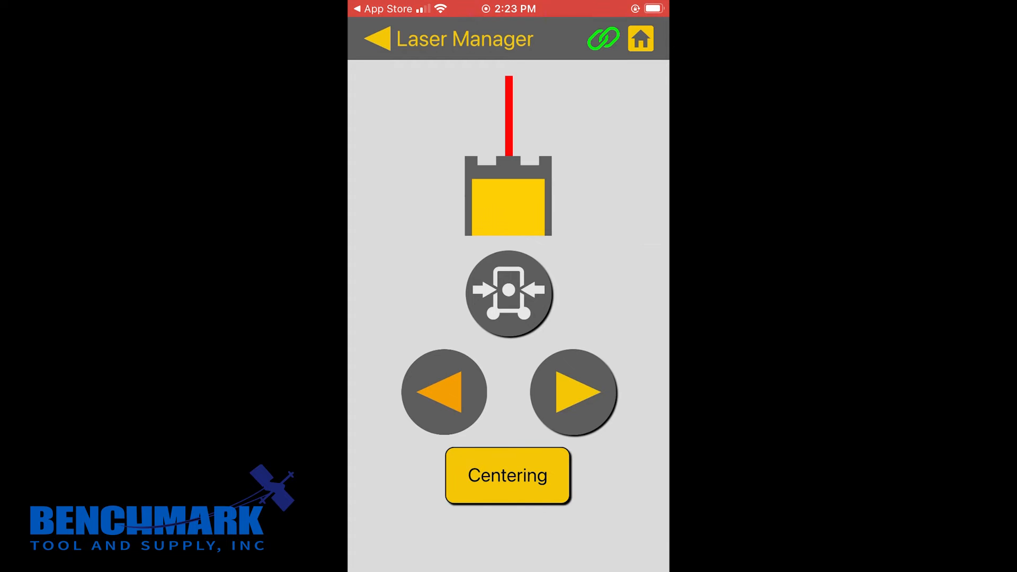
{"action": "left_click", "coordinate": [509, 295]}
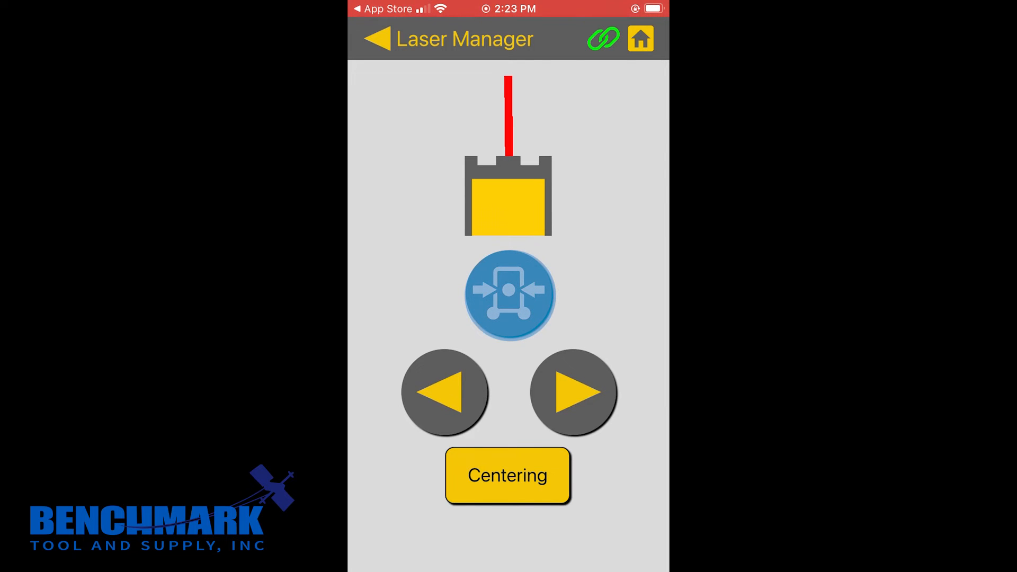
{"action": "left_click", "coordinate": [509, 295]}
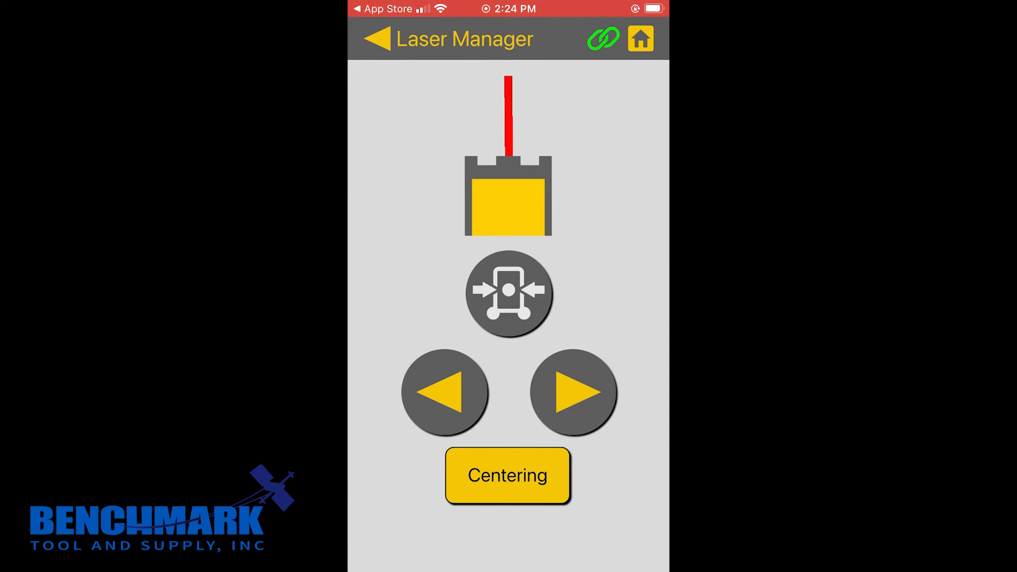
{"action": "left_click", "coordinate": [639, 38]}
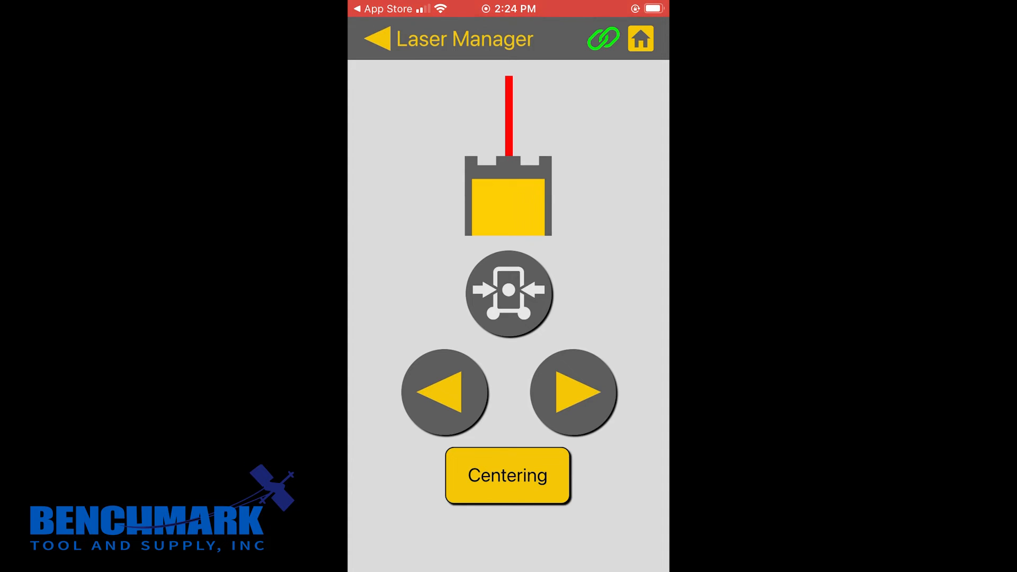
{"action": "left_click", "coordinate": [508, 475]}
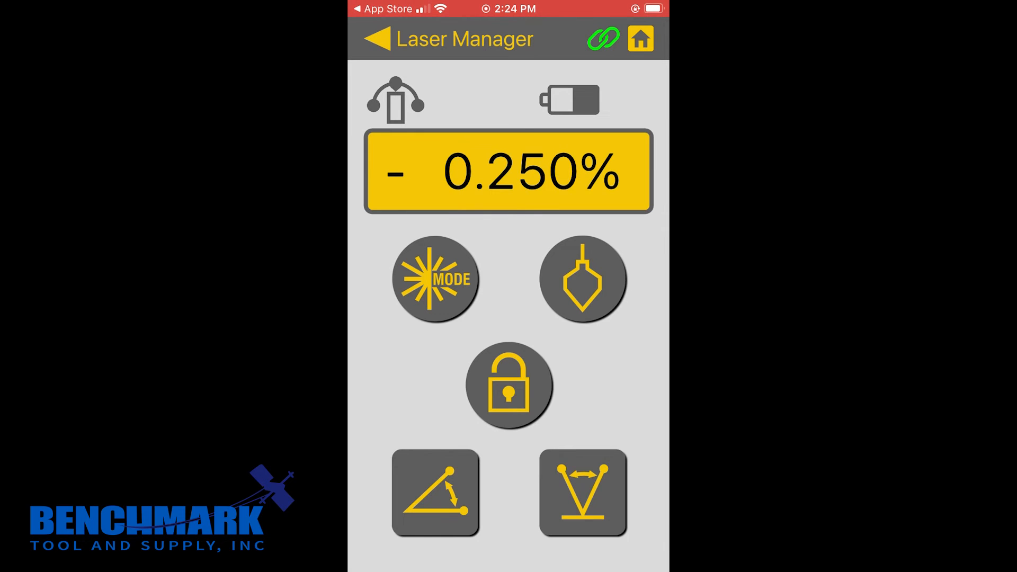
Lock the laser at the -0.250% grade.
{"action": "left_click", "coordinate": [508, 384]}
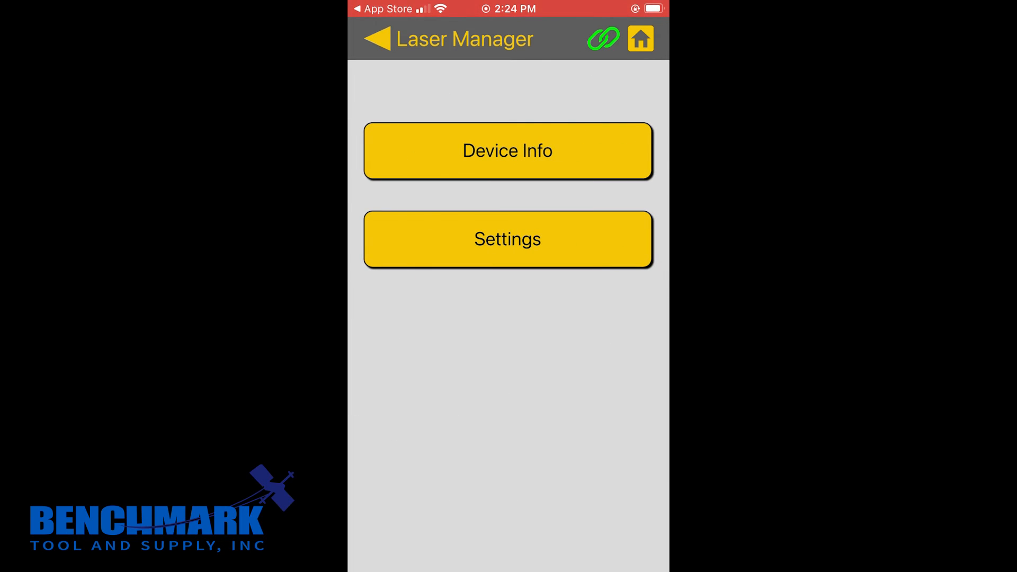
Review Device Info and Settings, keeping distance in feet, then return to the status screen.
{"action": "left_click", "coordinate": [508, 151]}
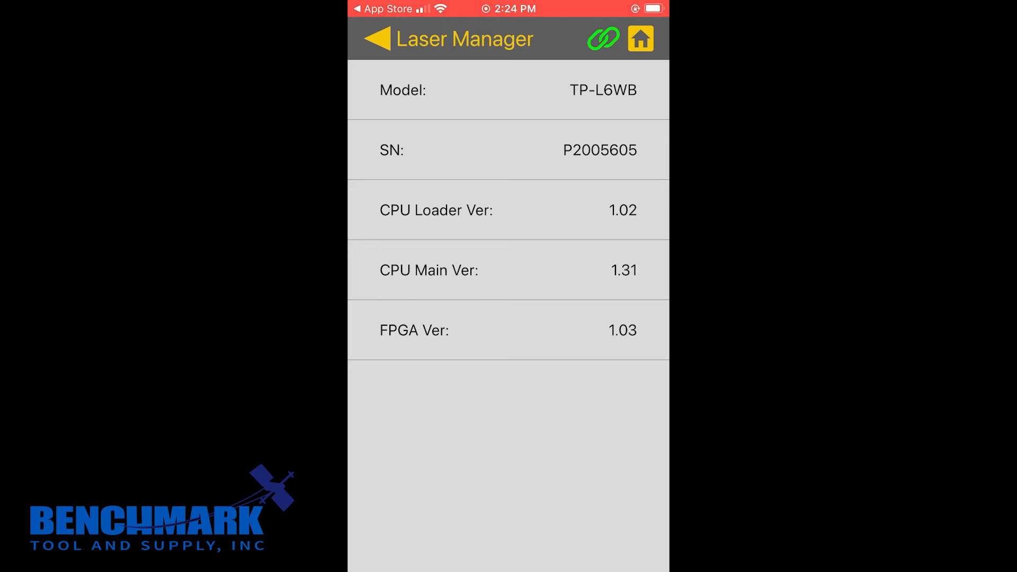
{"action": "left_click", "coordinate": [377, 38]}
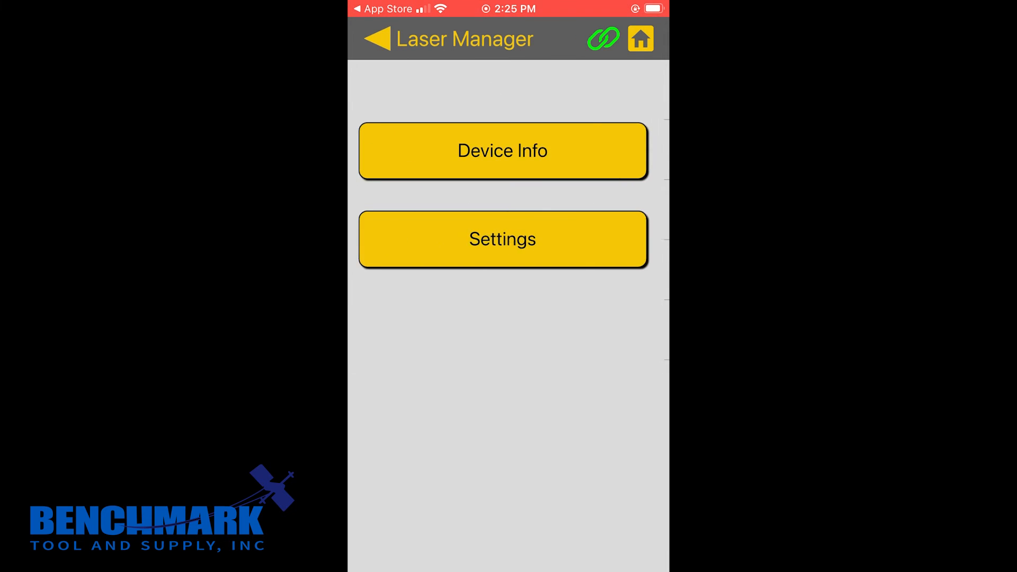
{"action": "left_click", "coordinate": [502, 239]}
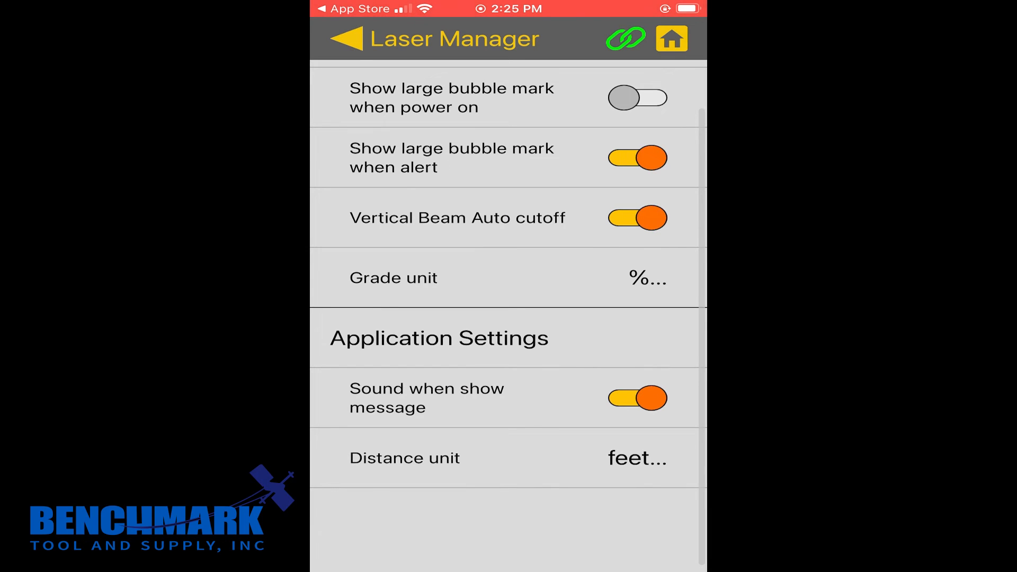
{"action": "left_click", "coordinate": [506, 457]}
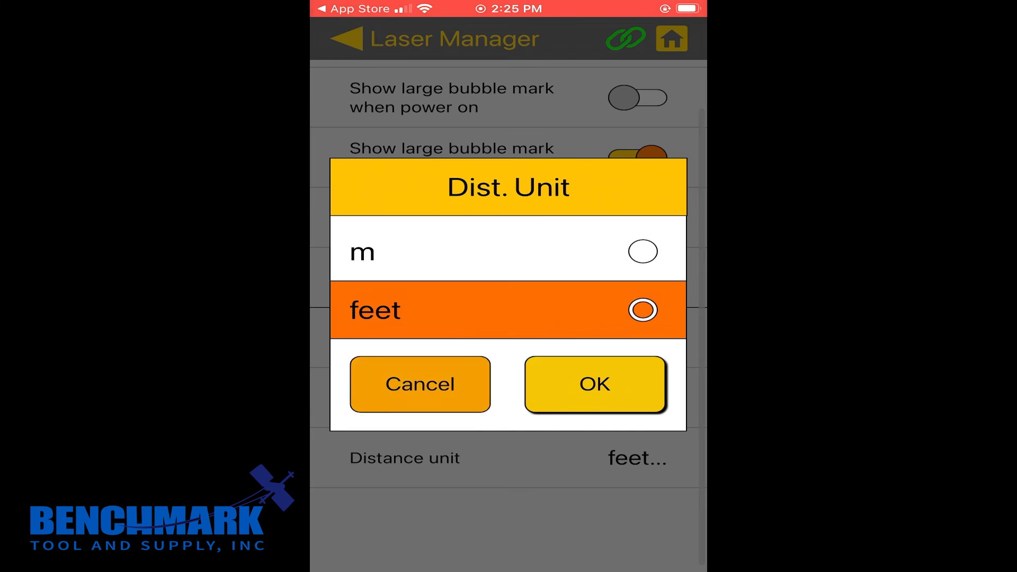
{"action": "left_click", "coordinate": [593, 384]}
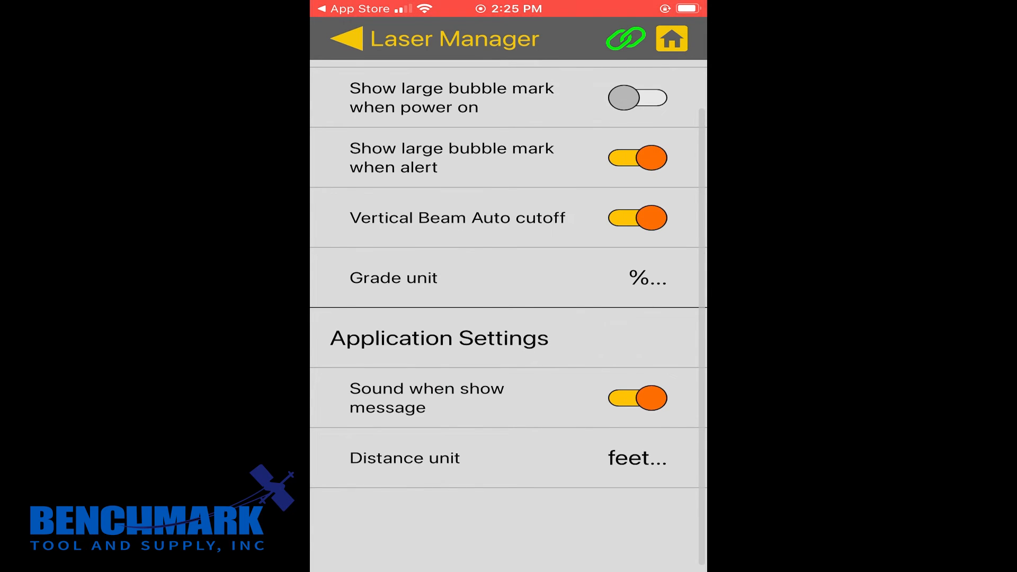
{"action": "left_click", "coordinate": [347, 38]}
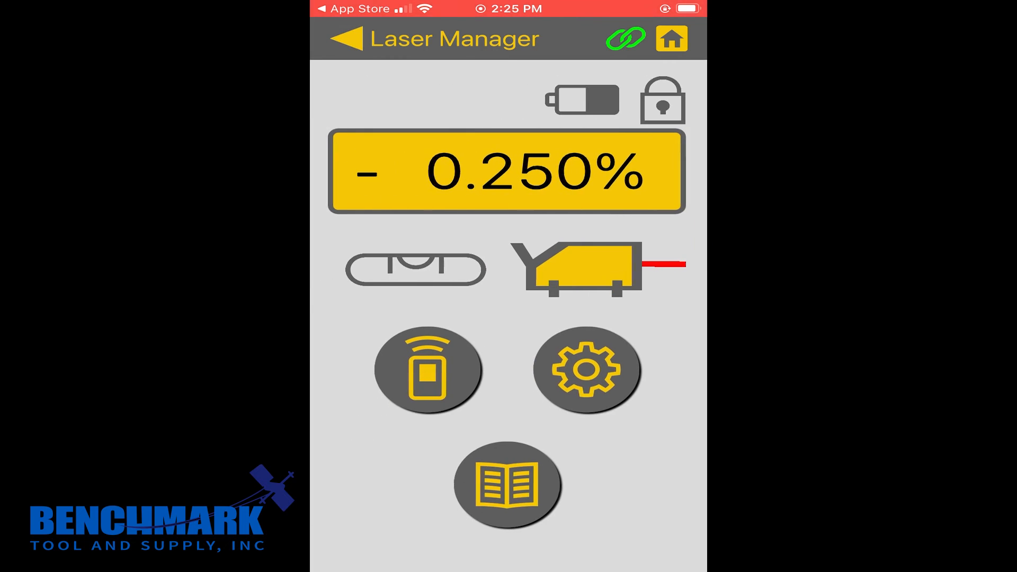
Show and acknowledge the instrument repositioning and bubble-centering prompt.
{"action": "left_click", "coordinate": [413, 269]}
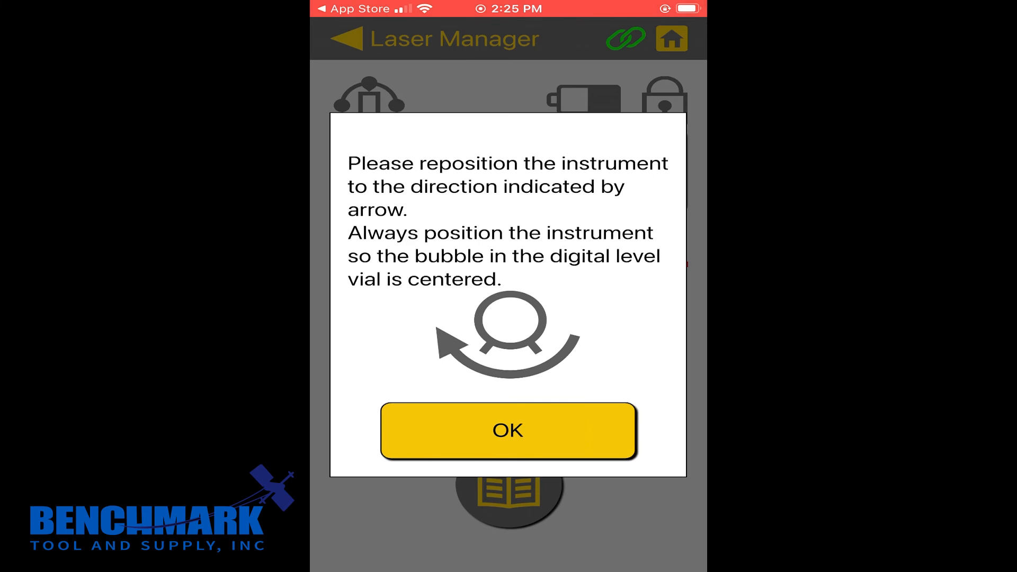
{"action": "left_click", "coordinate": [508, 431]}
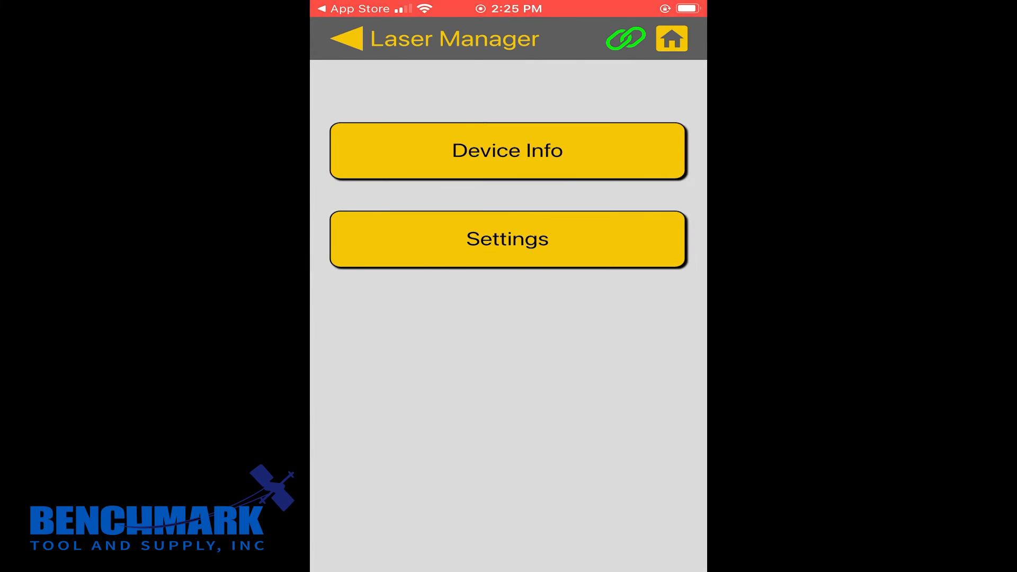
Open the TP-L6 series instruction manual from the Support resources.
{"action": "left_click", "coordinate": [507, 150]}
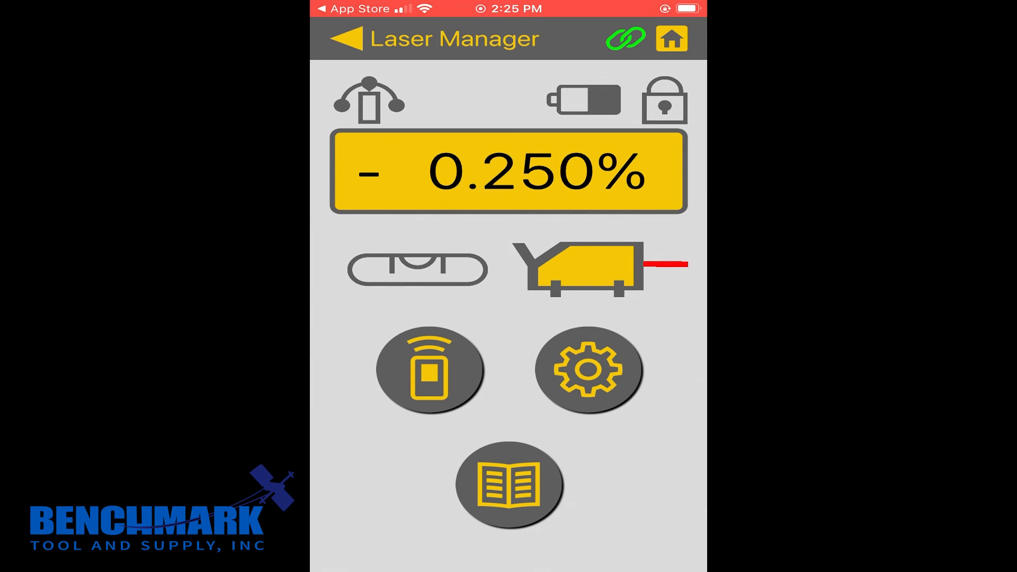
{"action": "left_click", "coordinate": [508, 485]}
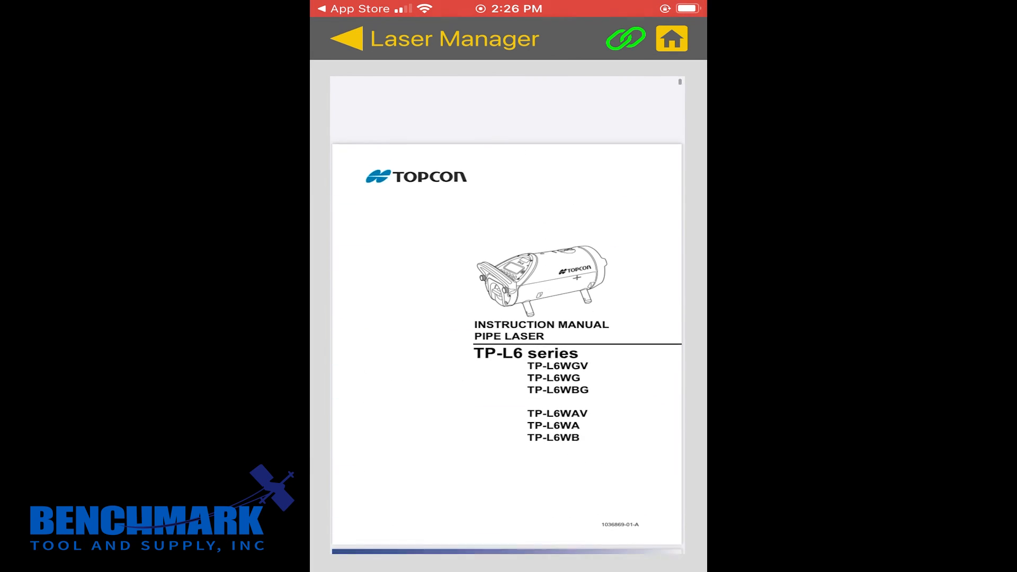
Review the manual's section 9 Checks and Adjustments, then dismiss the Download complete notice.
{"action": "left_click", "coordinate": [346, 38]}
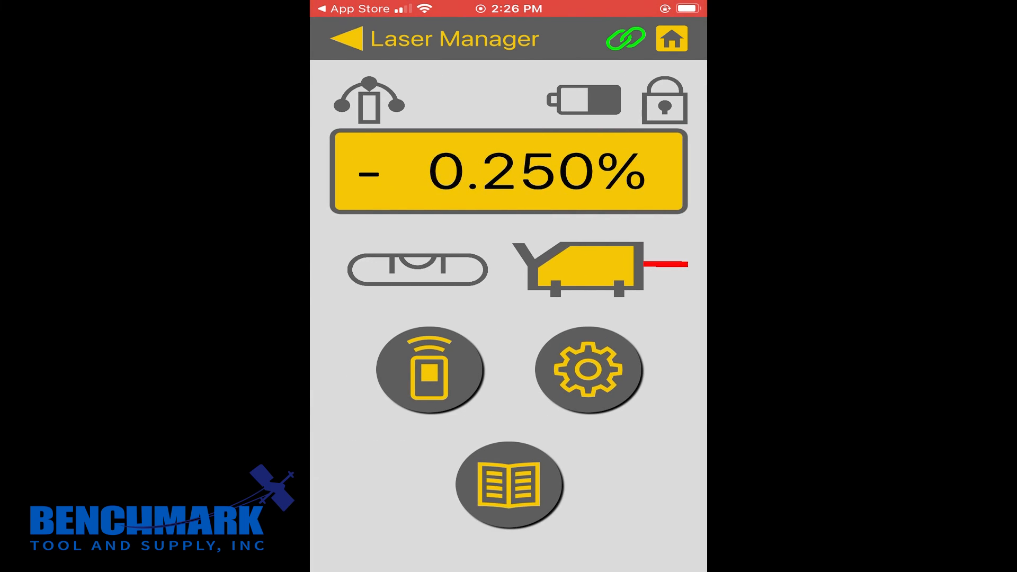
{"action": "left_click", "coordinate": [508, 485]}
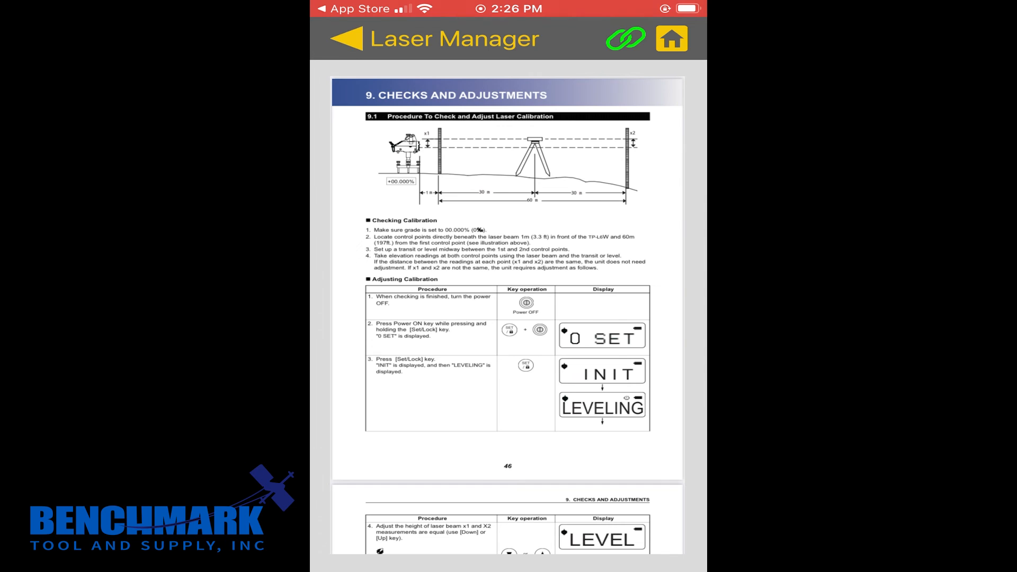
{"action": "scroll", "scroll_direction": "down", "scroll_amount": 3}
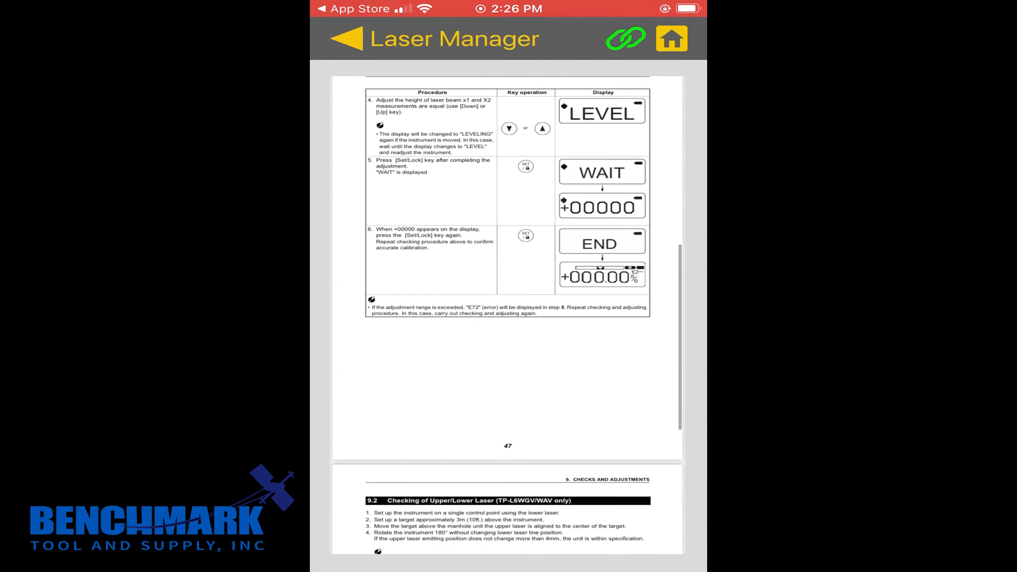
{"action": "scroll", "scroll_direction": "up", "scroll_amount": 3}
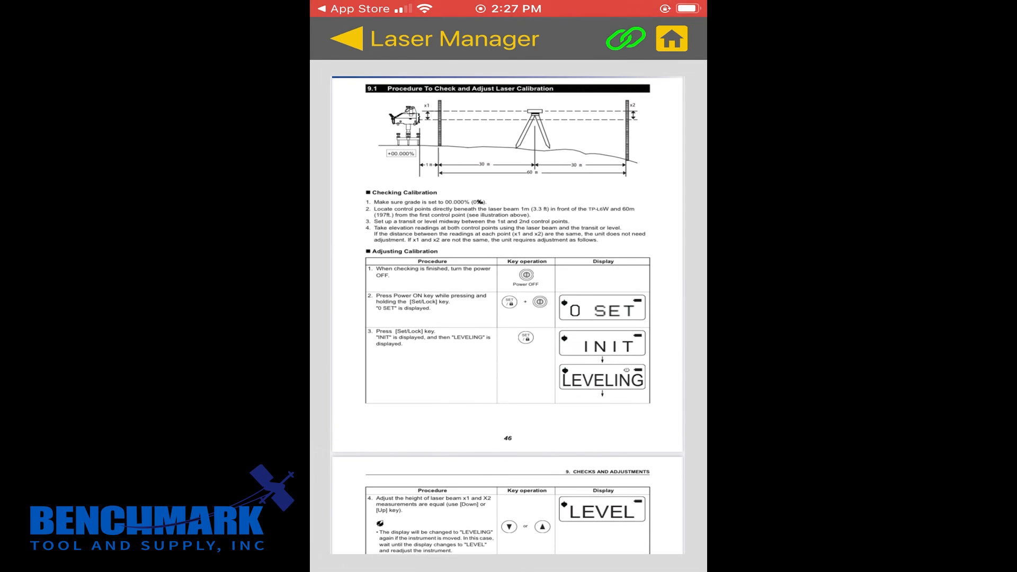
{"action": "left_click", "coordinate": [347, 38]}
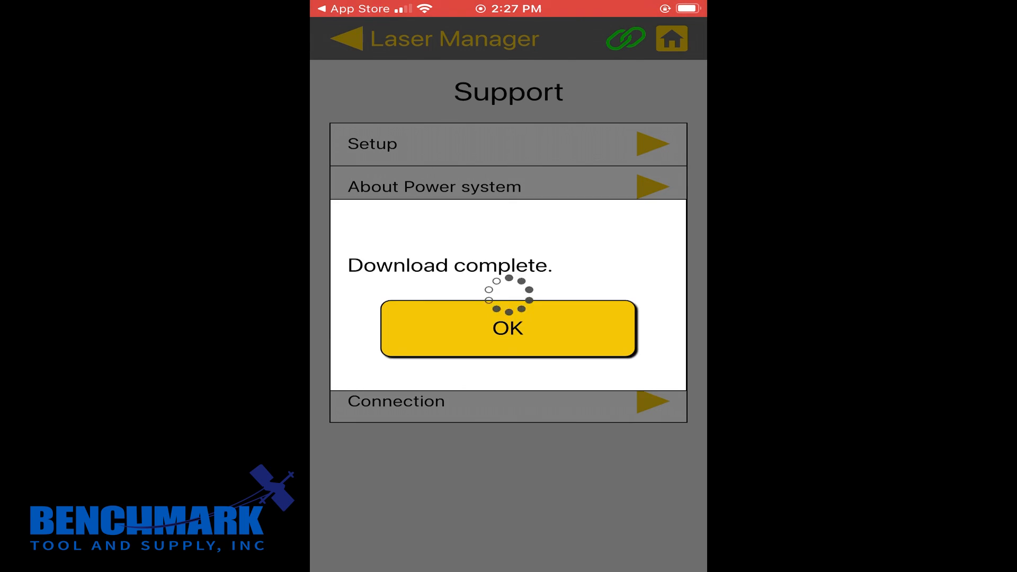
{"action": "left_click", "coordinate": [508, 327]}
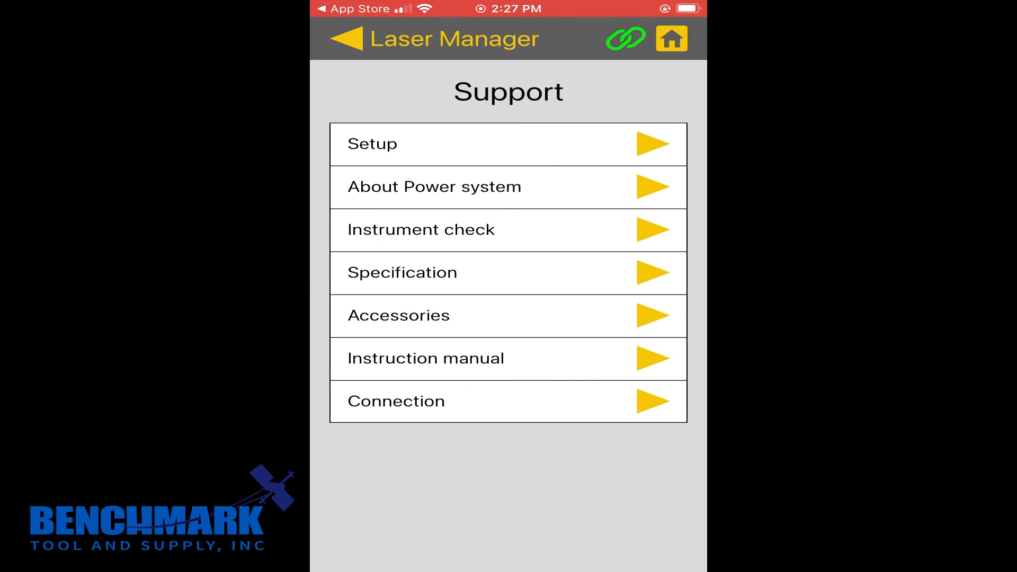